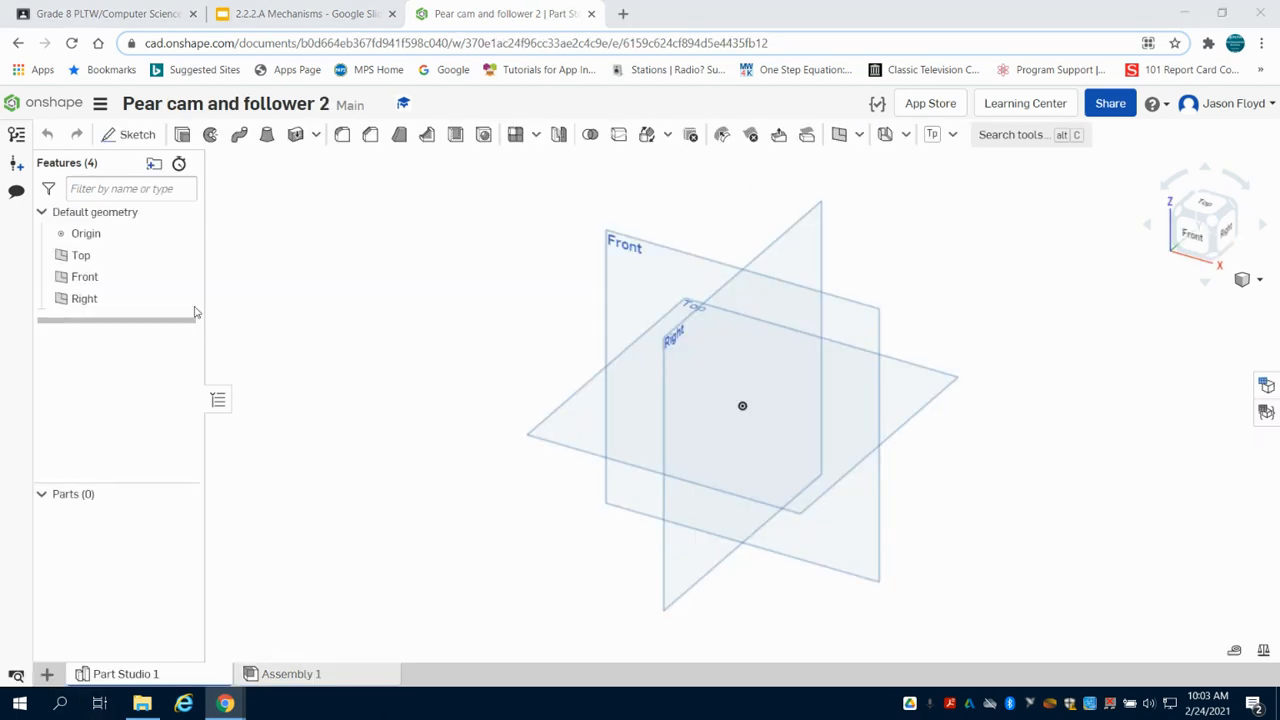
Sketch on the Front plane a Ø2 circle at the origin, a Ø1 circle above it, and begin a side line
{"action": "left_click", "coordinate": [136, 134]}
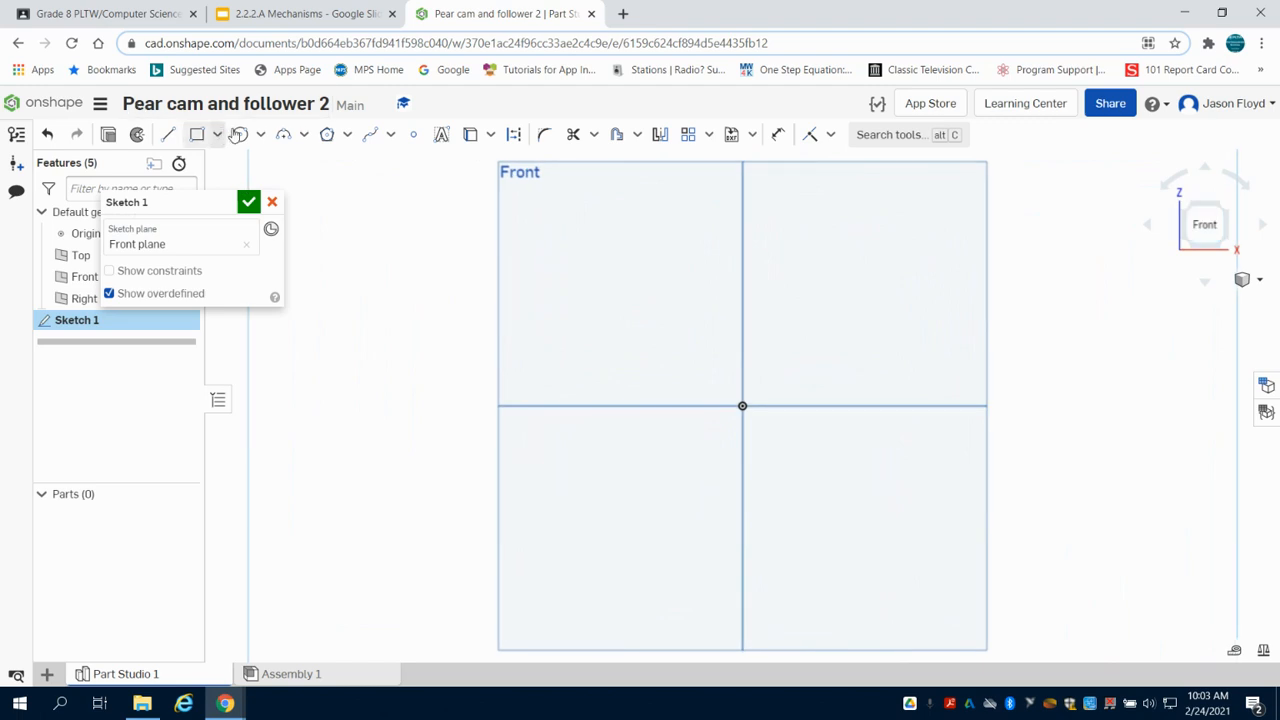
{"action": "left_click", "coordinate": [240, 134]}
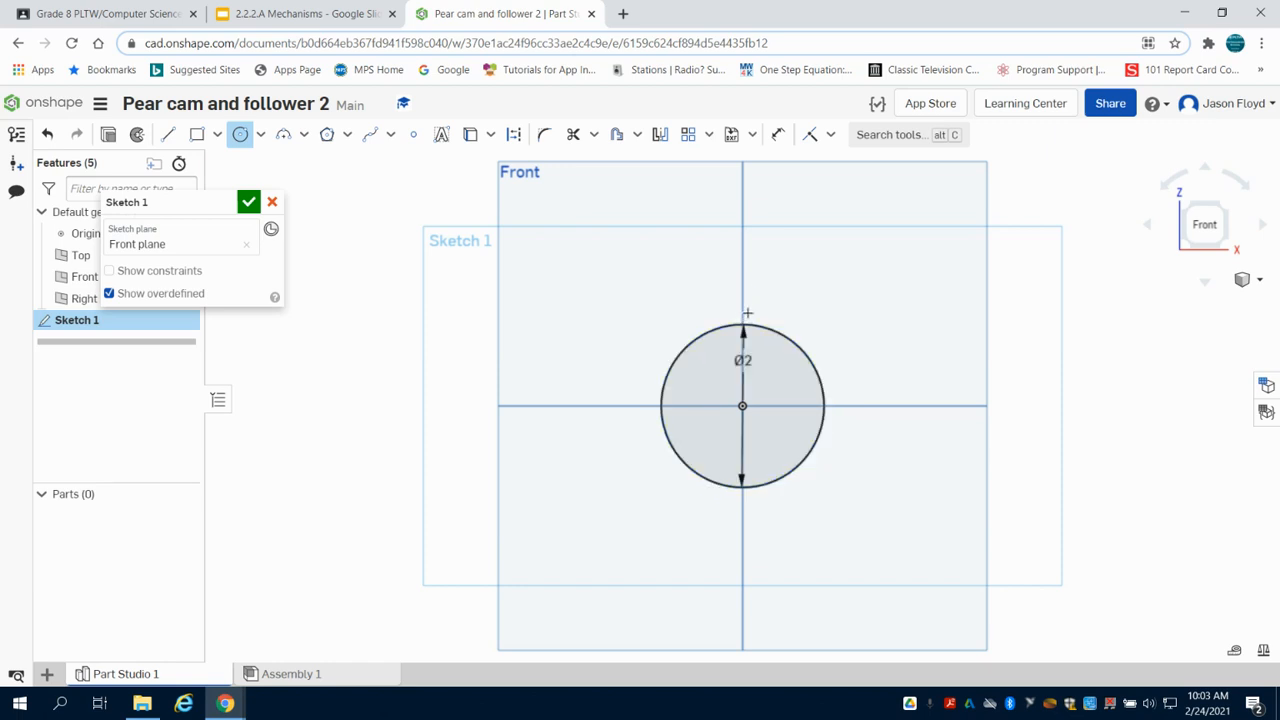
{"action": "left_click", "coordinate": [742, 406]}
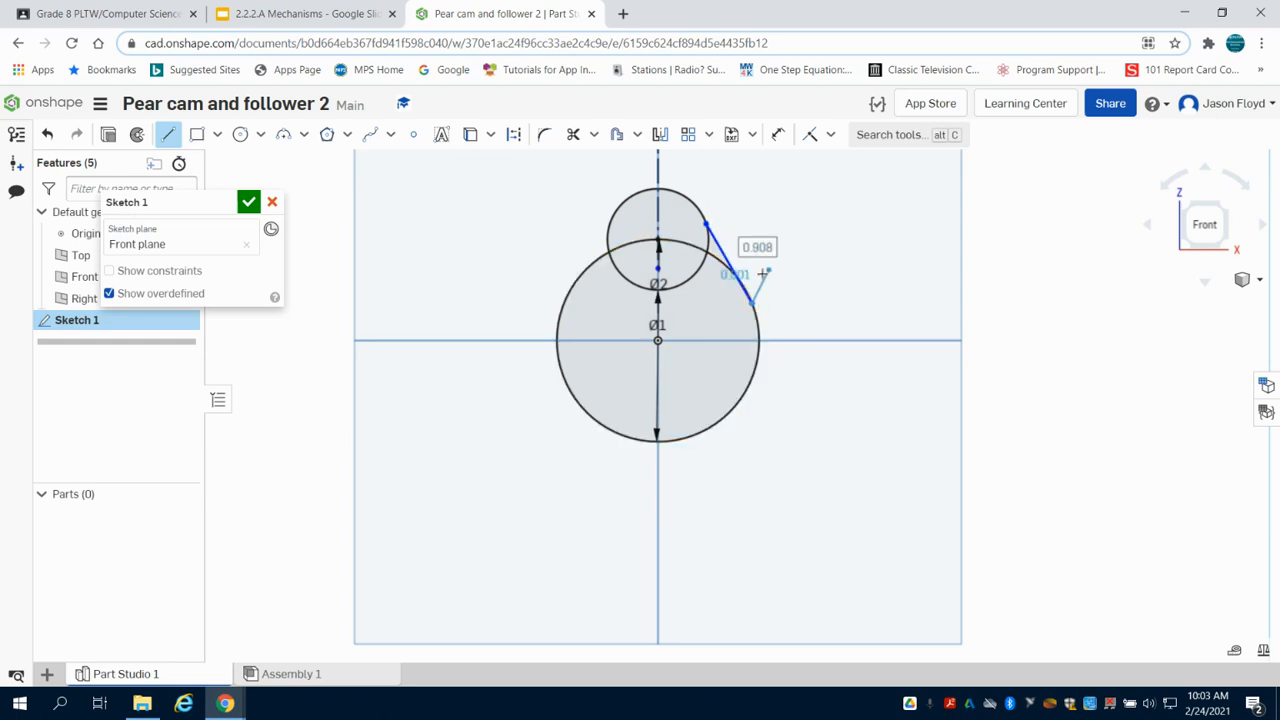
Make the line tangent to both circles and mirror it across the centre to close the pear outline
{"action": "left_click", "coordinate": [828, 134]}
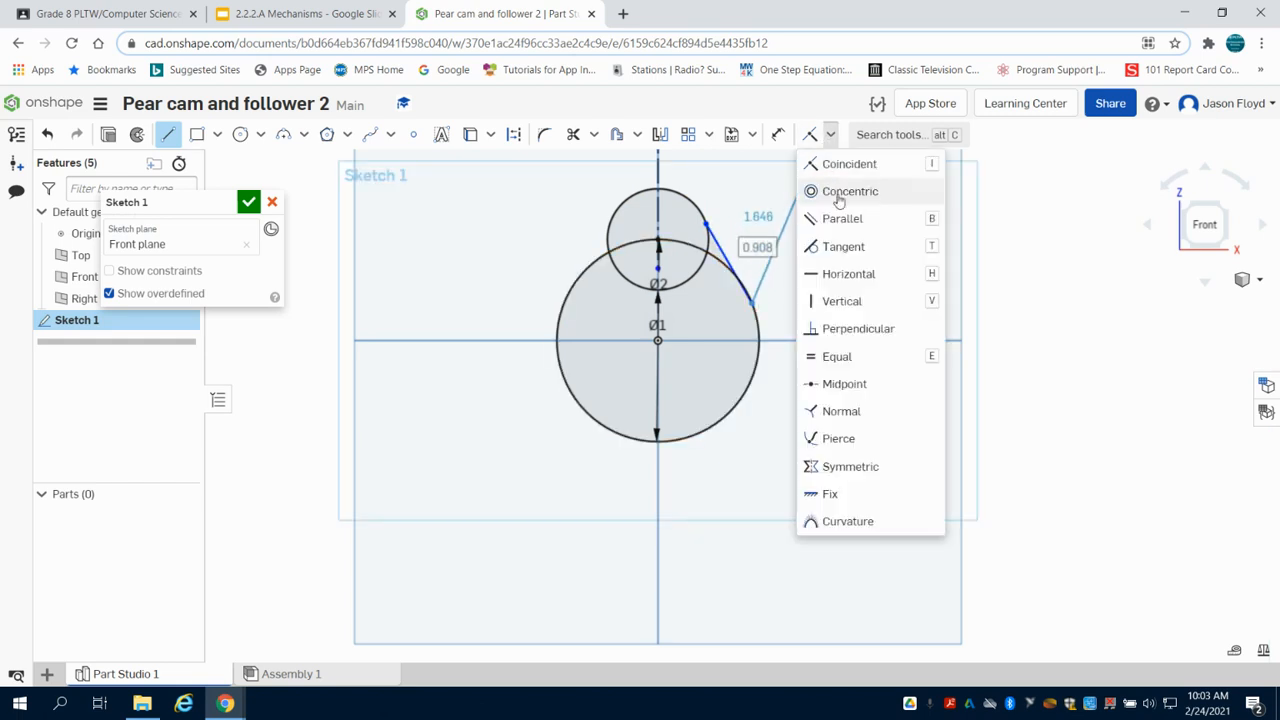
{"action": "left_click", "coordinate": [850, 192]}
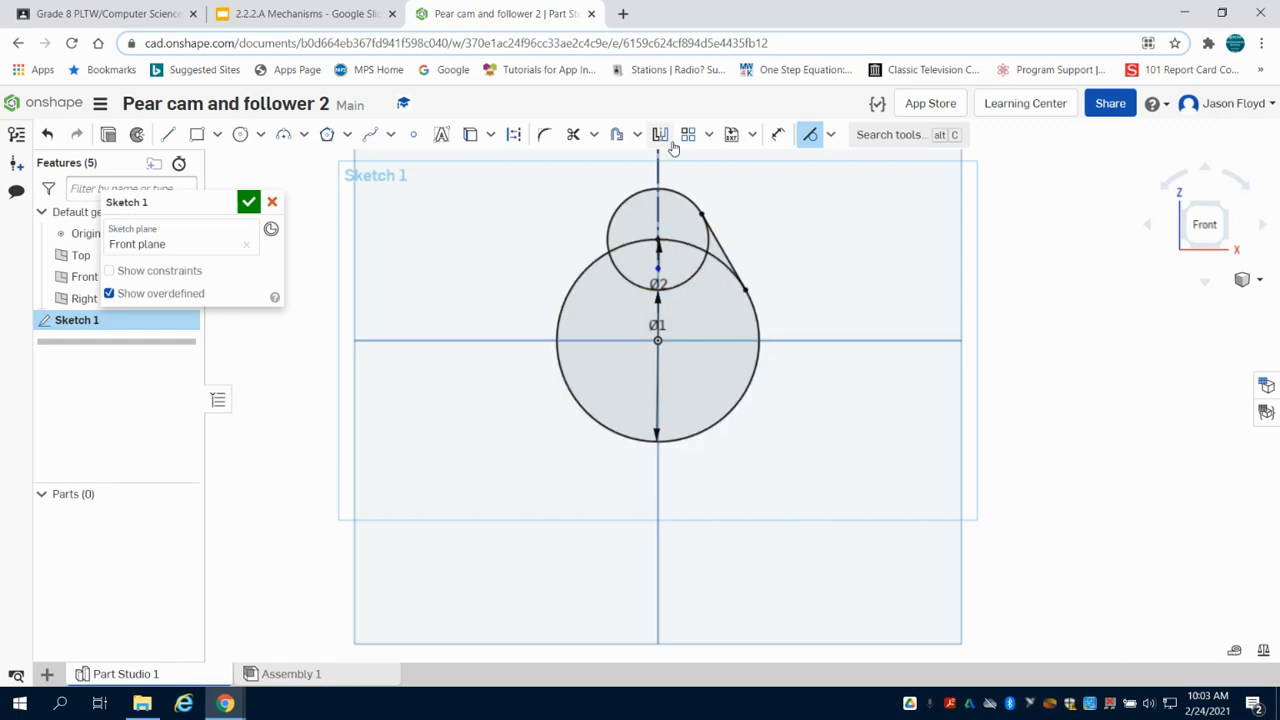
{"action": "left_click", "coordinate": [660, 134]}
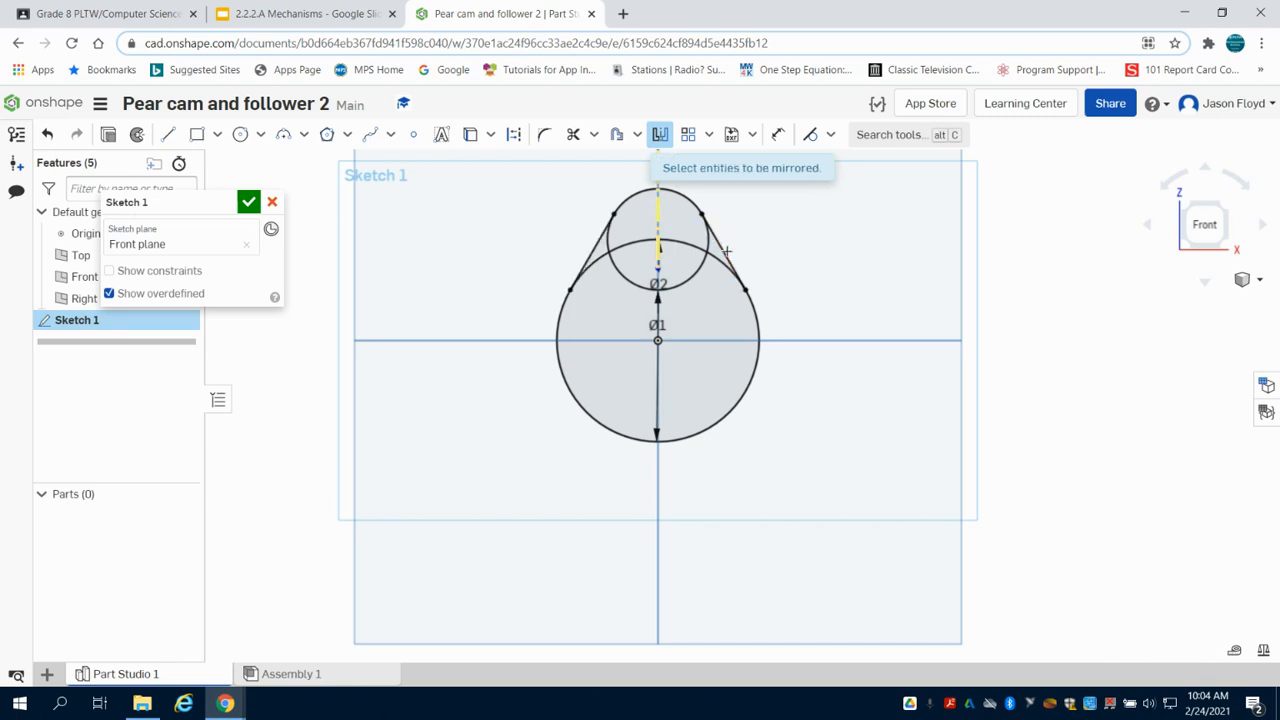
{"action": "mouse_move", "coordinate": [384, 276]}
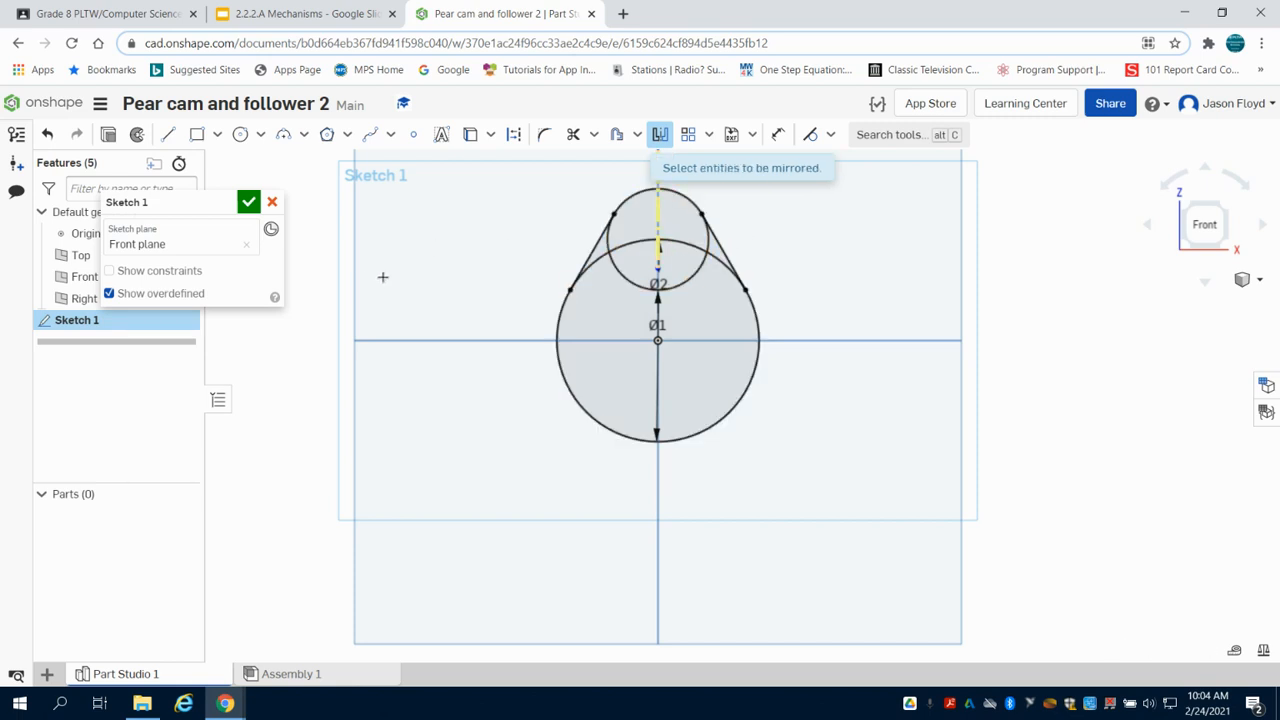
Extrude the pear outline 0.25 in into a solid cam (Extrude 1, Part 1)
{"action": "left_click", "coordinate": [248, 202]}
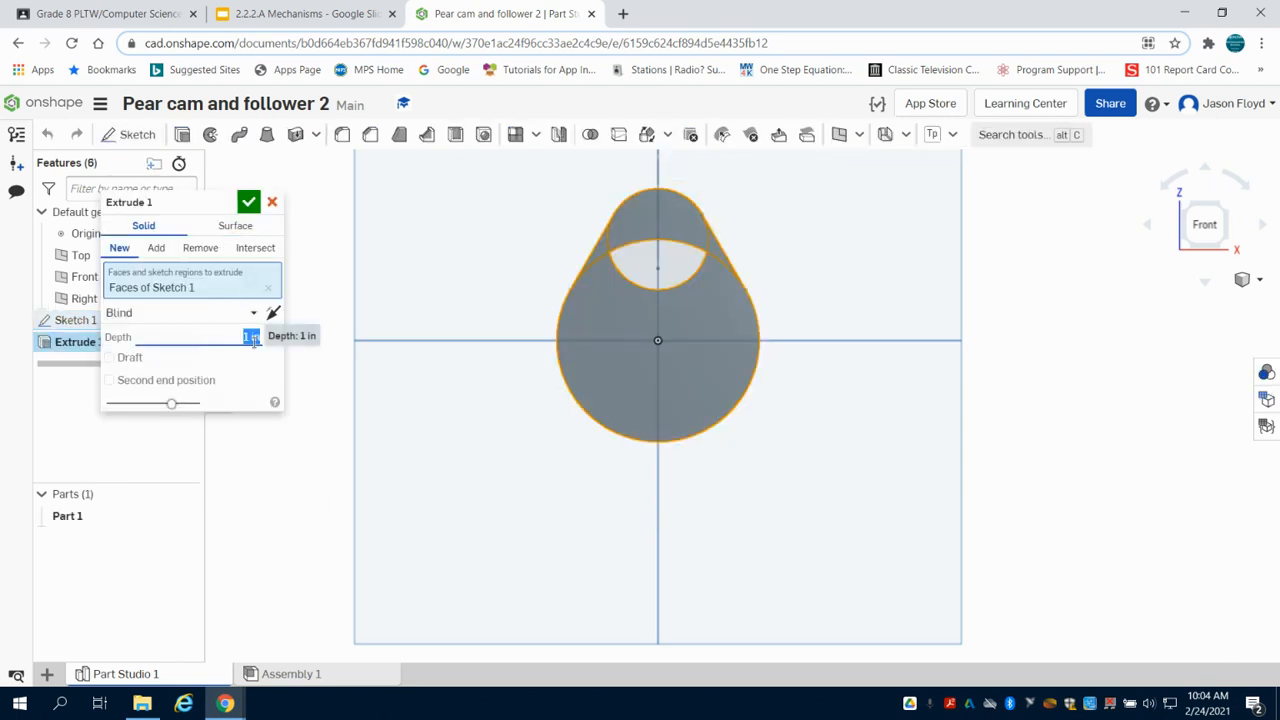
{"action": "type", "text": "25"}
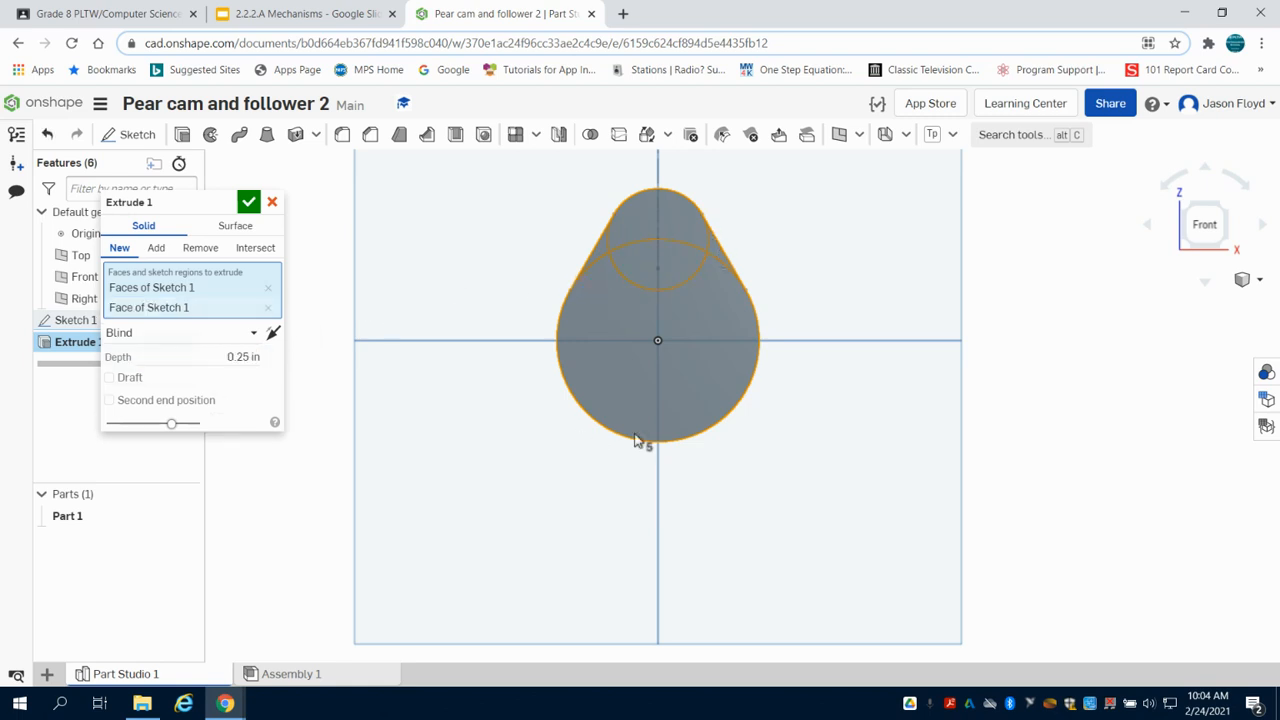
{"action": "left_click", "coordinate": [248, 200]}
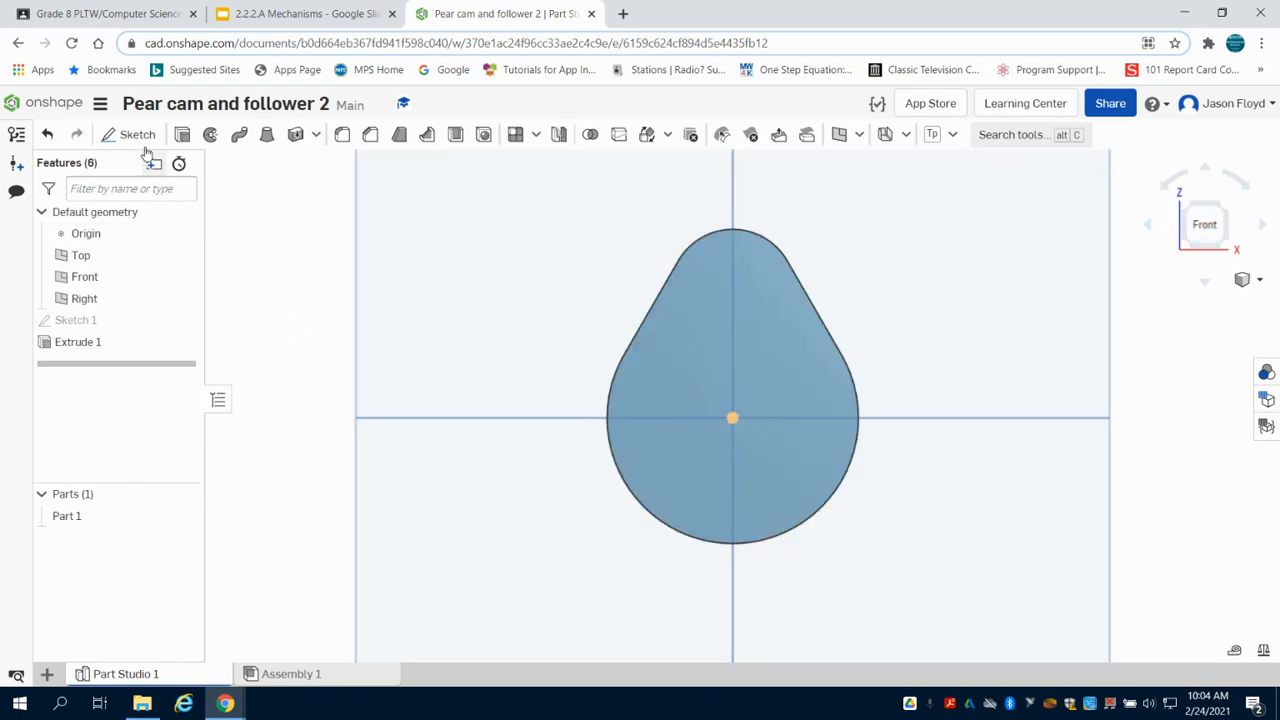
Cut a Ø0.5 hole through the cam centre with a Remove extrude (Extrude 2)
{"action": "left_click", "coordinate": [128, 134]}
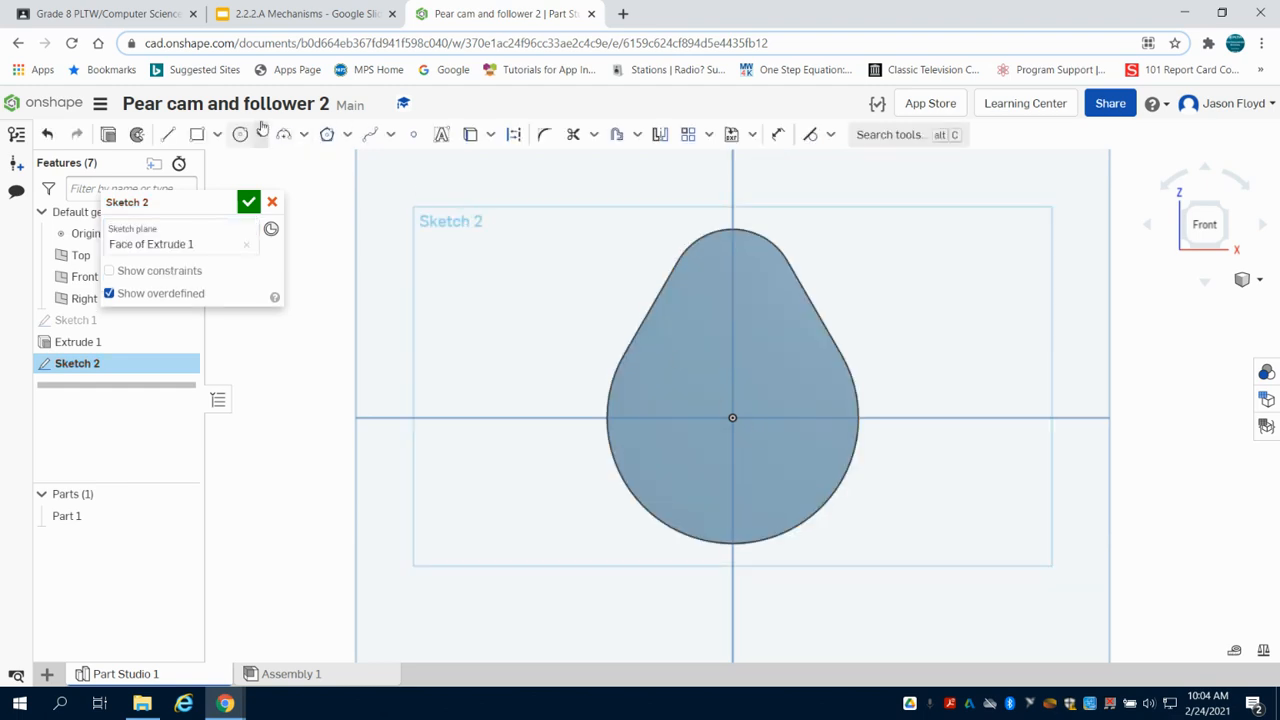
{"action": "left_click", "coordinate": [240, 134]}
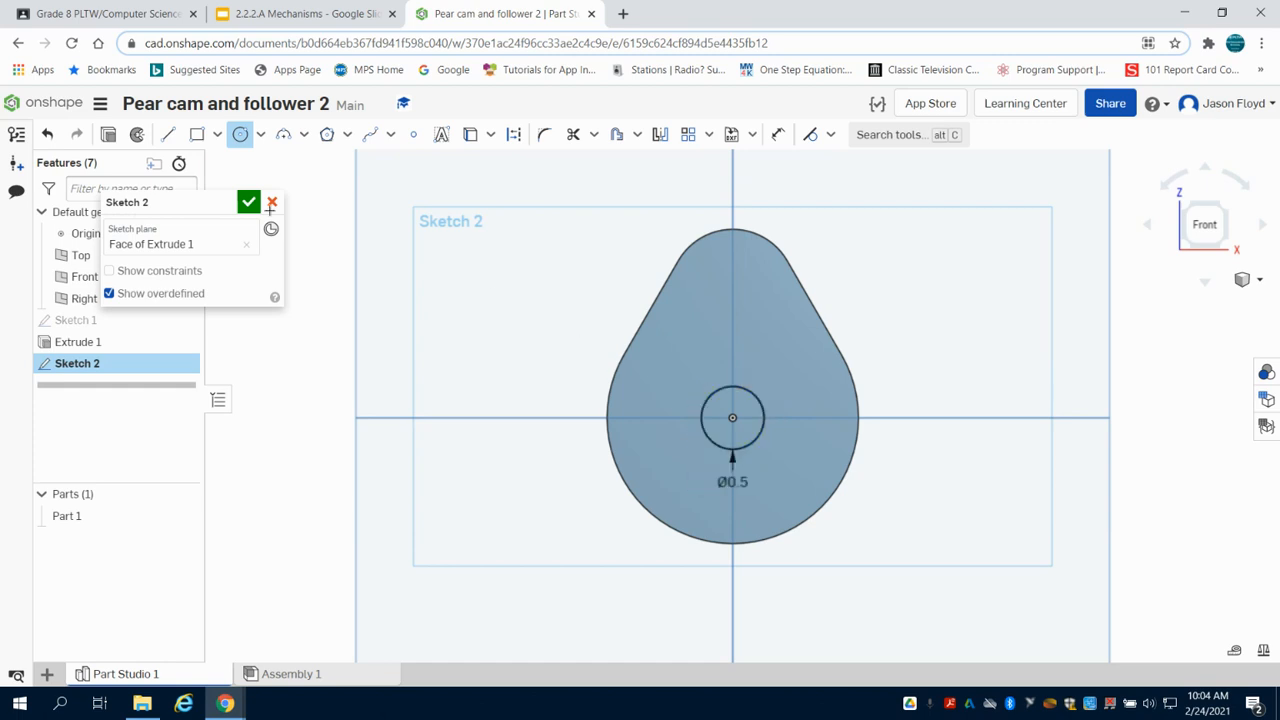
{"action": "left_click", "coordinate": [248, 202]}
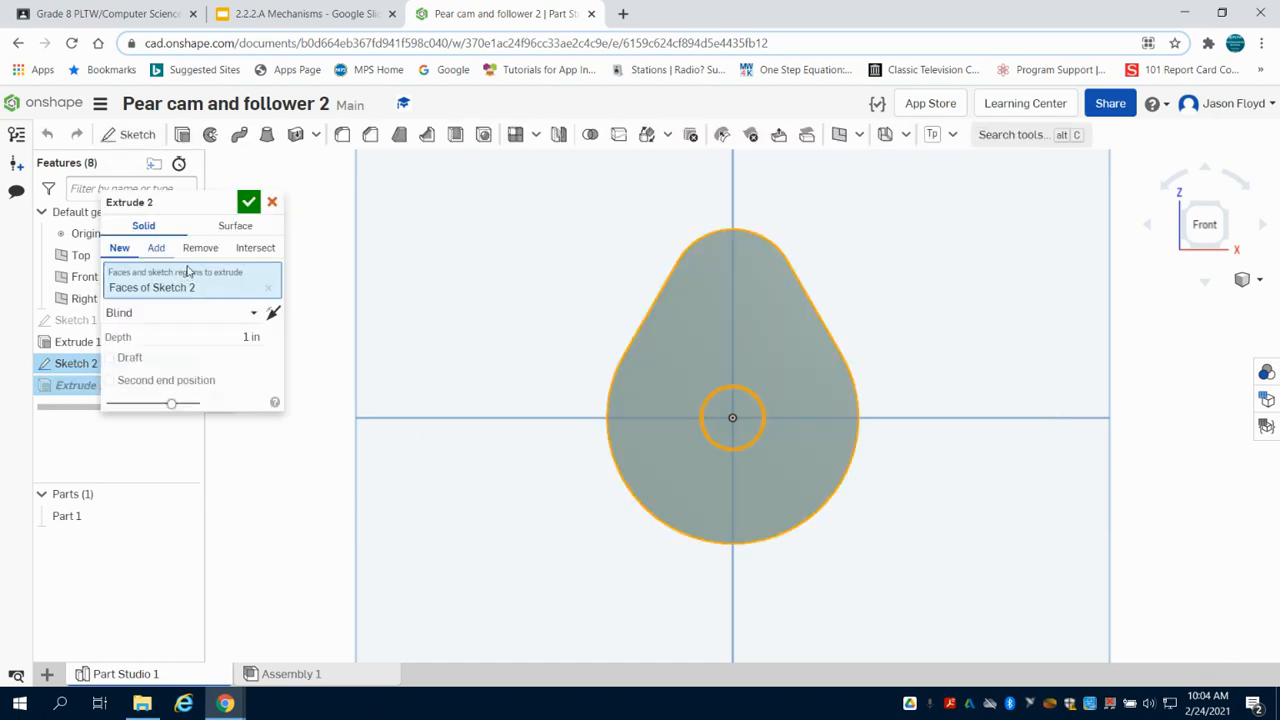
{"action": "left_click", "coordinate": [200, 248]}
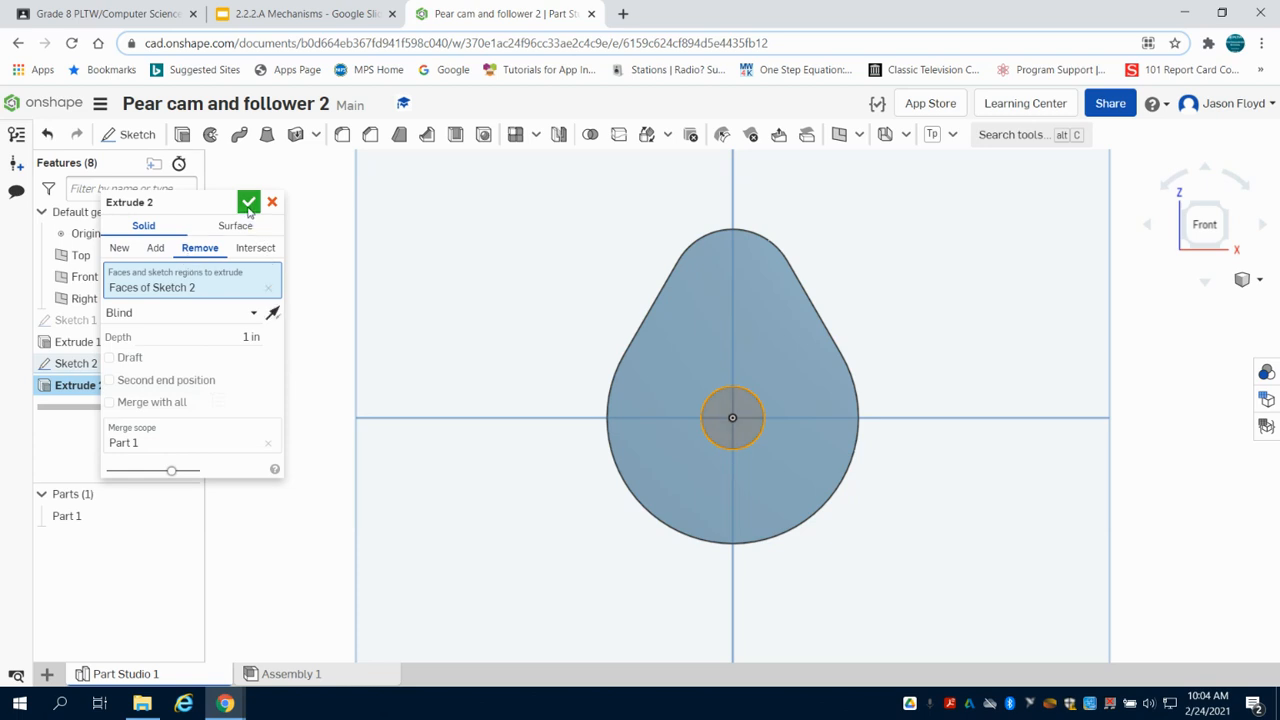
{"action": "left_click", "coordinate": [248, 202]}
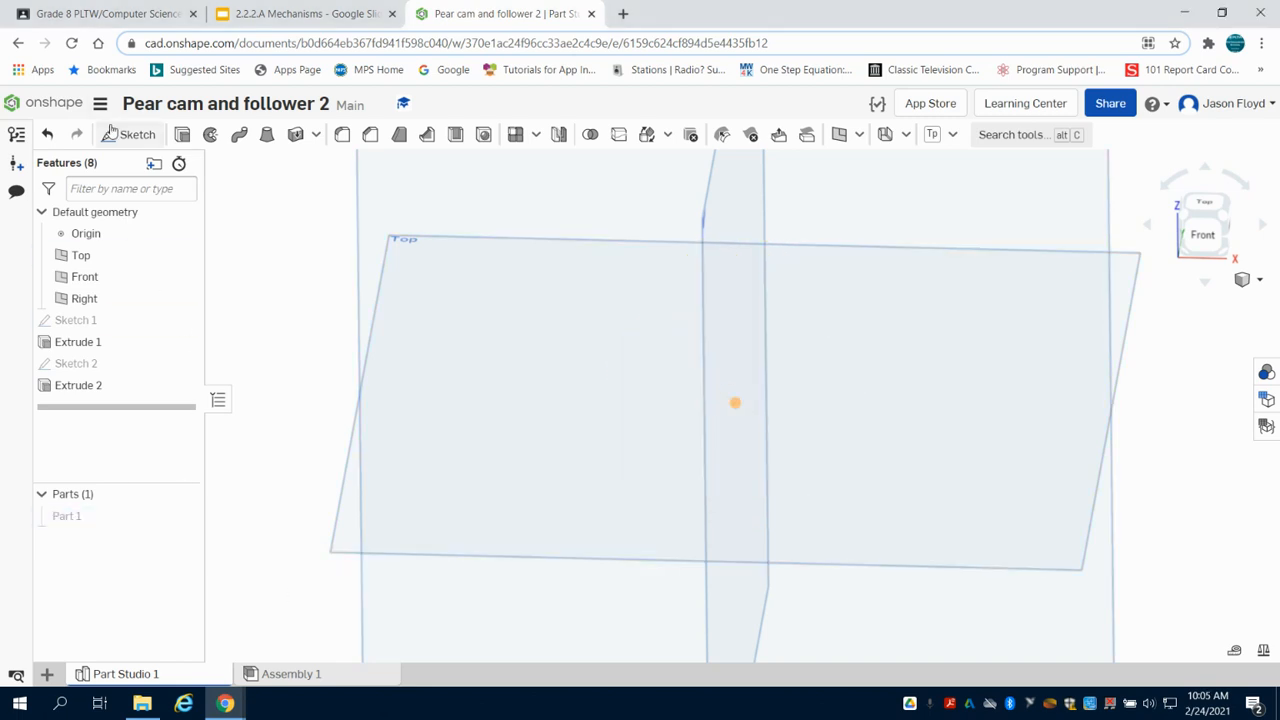
Extrude a Ø0.25 circle on the Top plane into a long follower rod as Part 2
{"action": "left_click", "coordinate": [136, 132]}
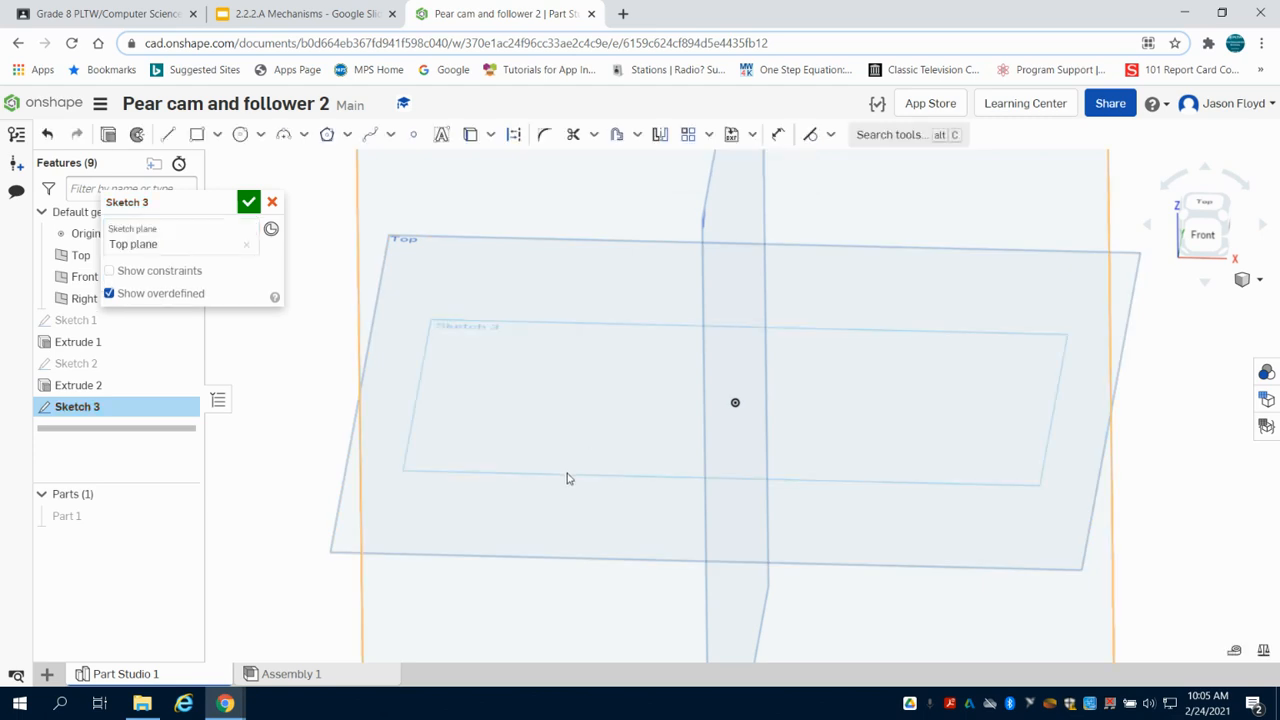
{"action": "left_click", "coordinate": [240, 134]}
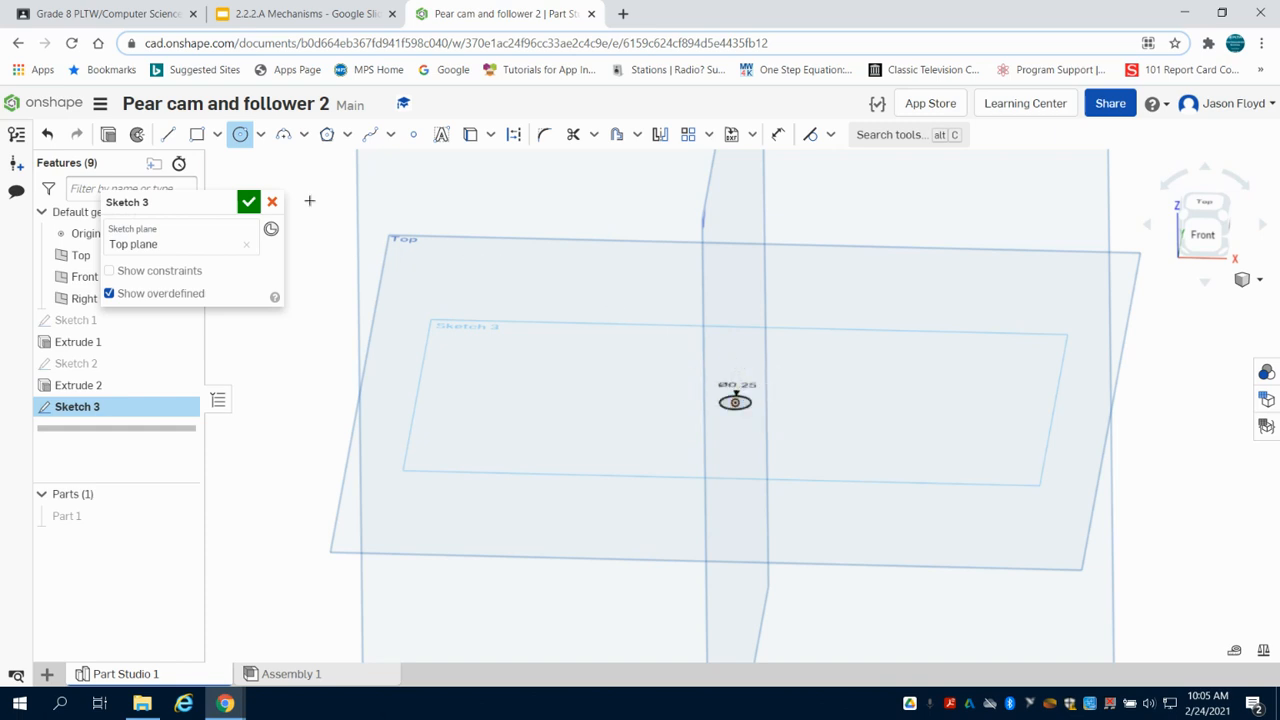
{"action": "left_click", "coordinate": [248, 200]}
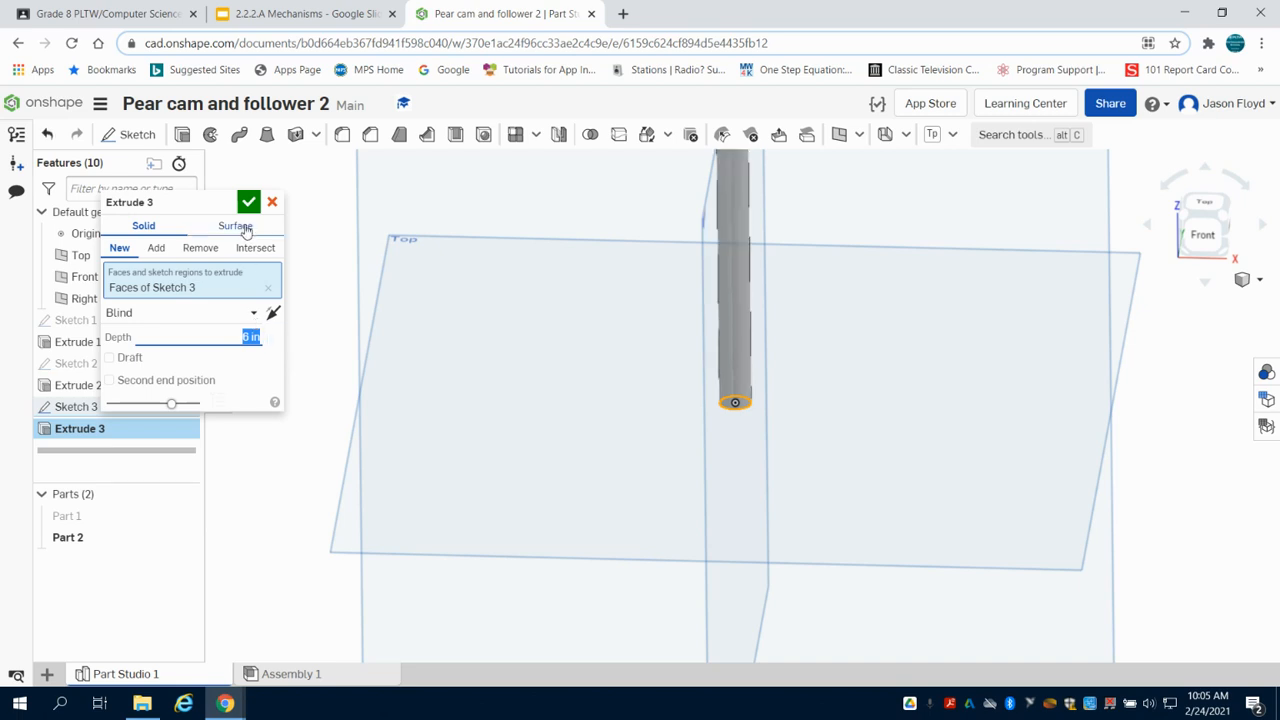
{"action": "left_click", "coordinate": [248, 200]}
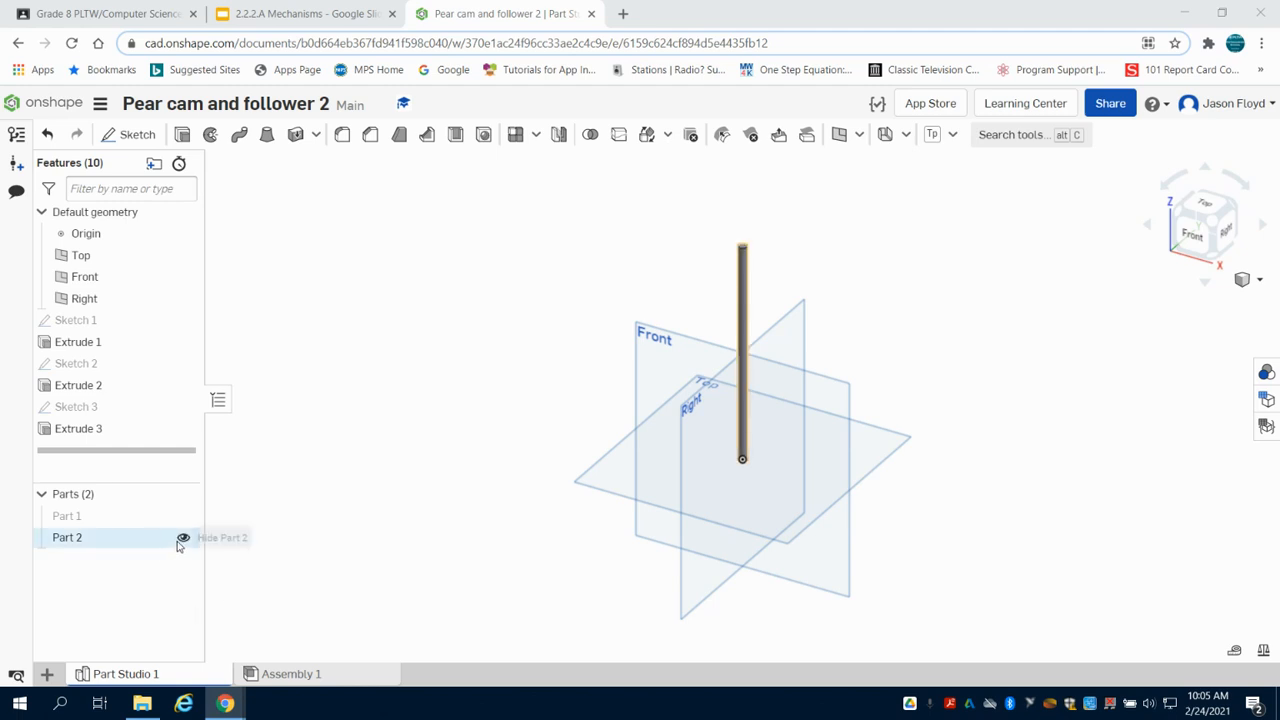
Extrude a Ø1 circle on the Top plane into a sleeve as Part 3, then show the cam again
{"action": "left_click", "coordinate": [184, 538]}
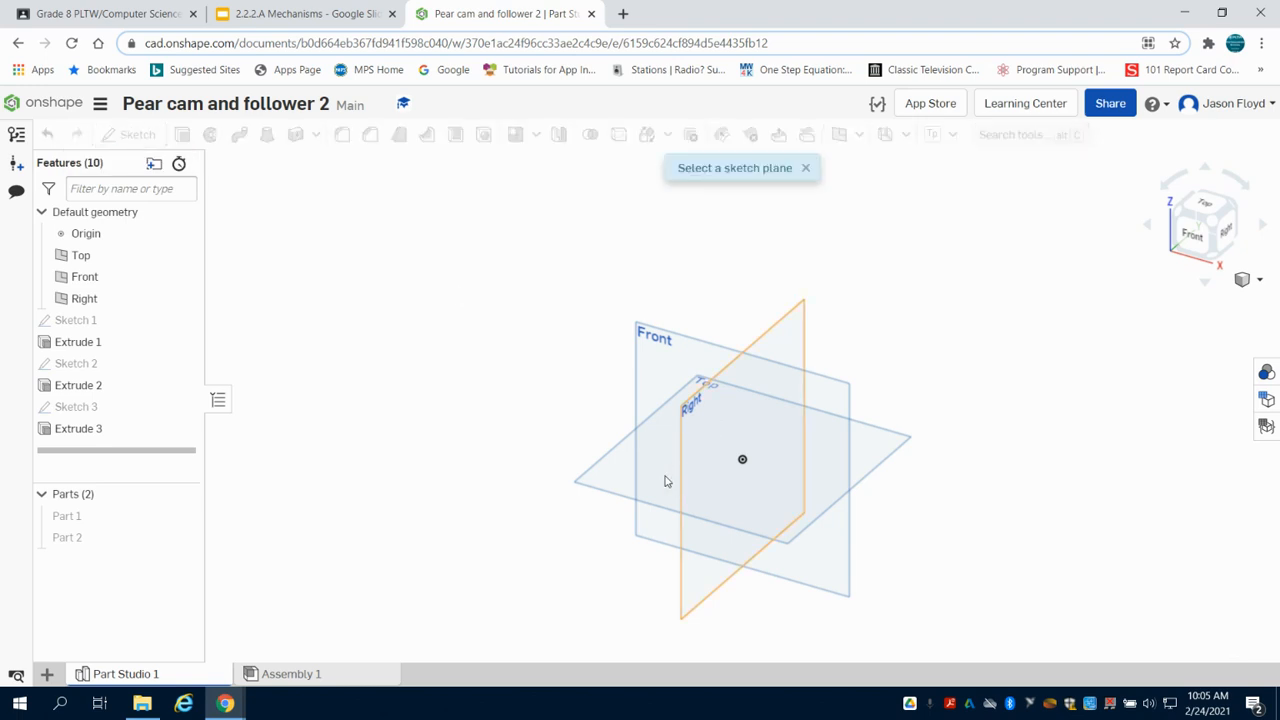
{"action": "left_click", "coordinate": [80, 254]}
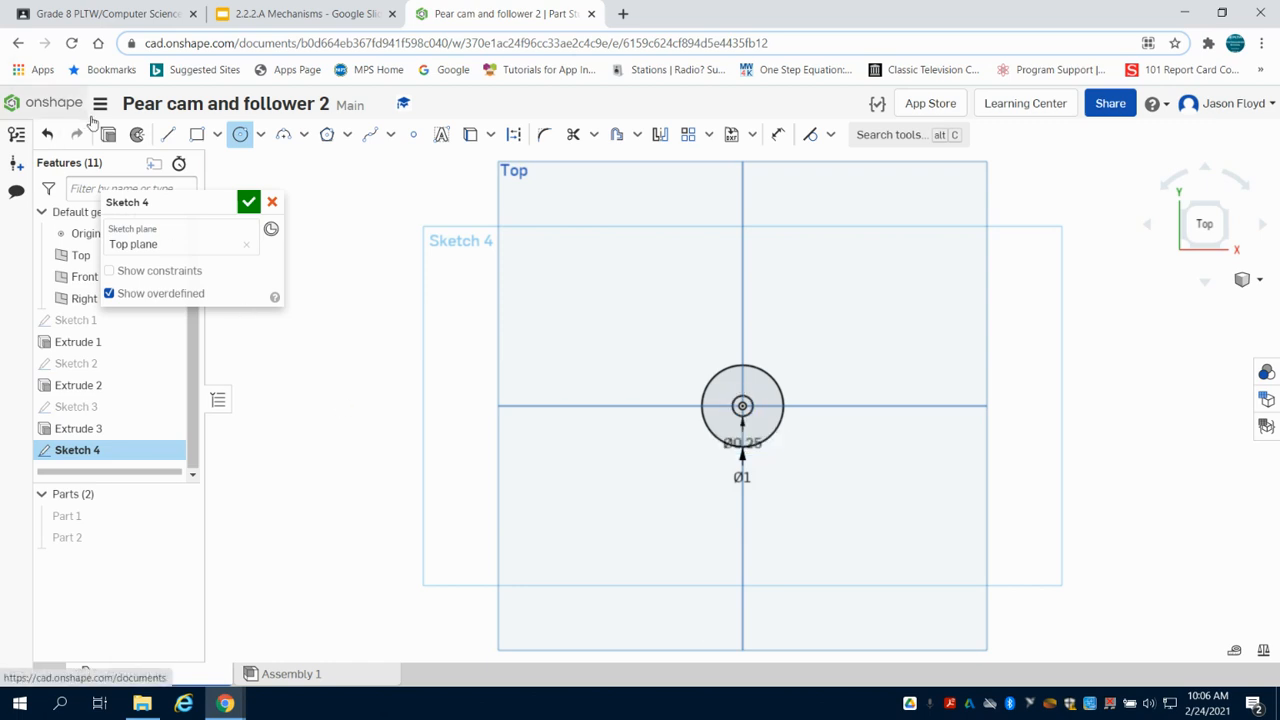
{"action": "left_click", "coordinate": [248, 200]}
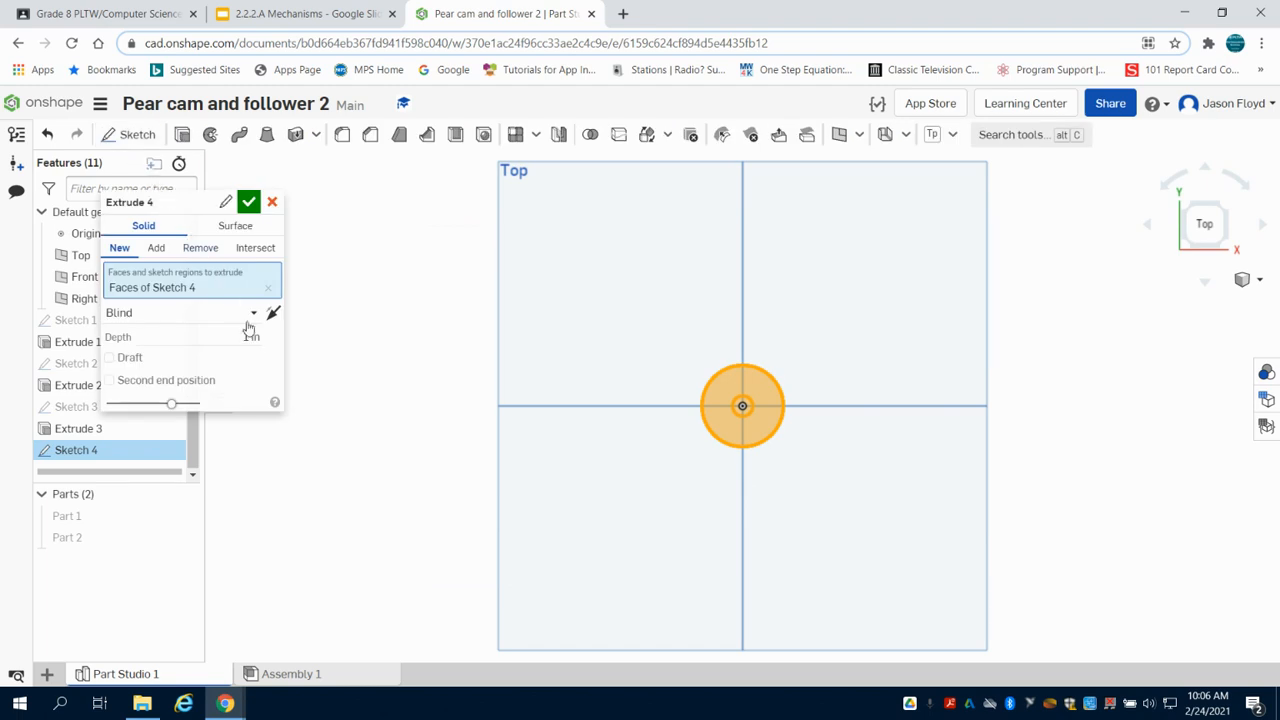
{"action": "left_click", "coordinate": [248, 202]}
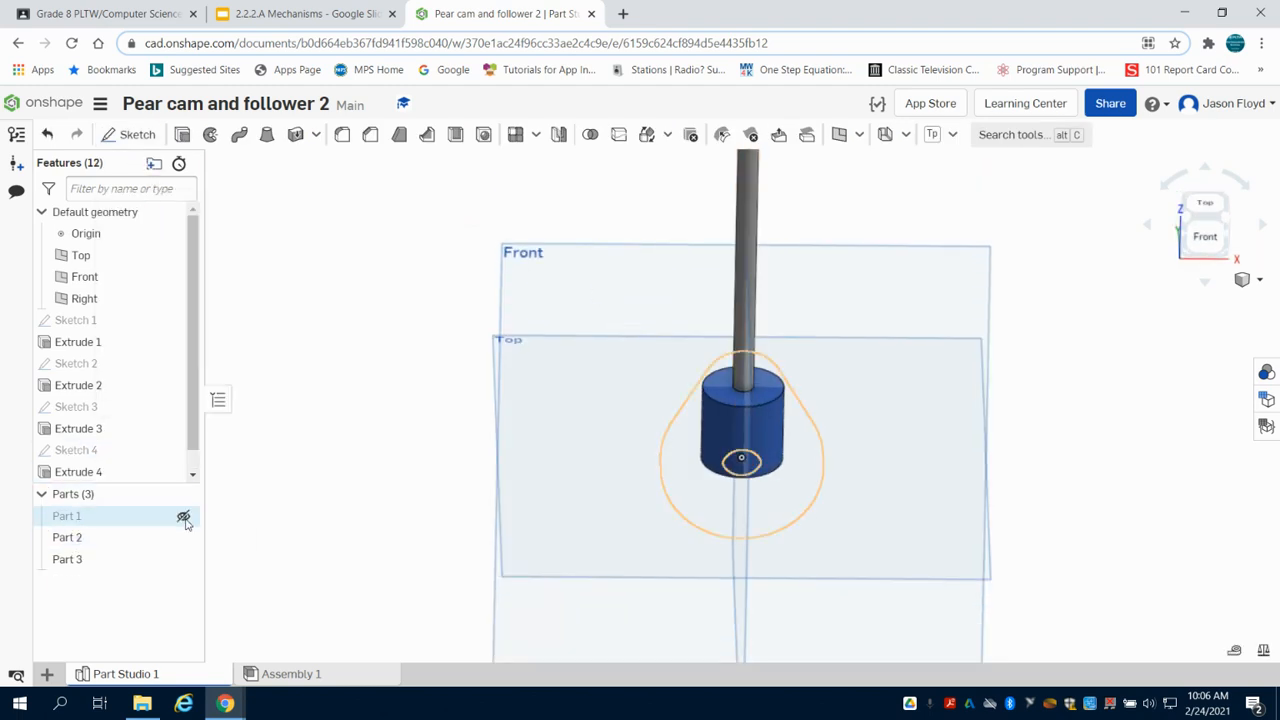
{"action": "left_click", "coordinate": [184, 516]}
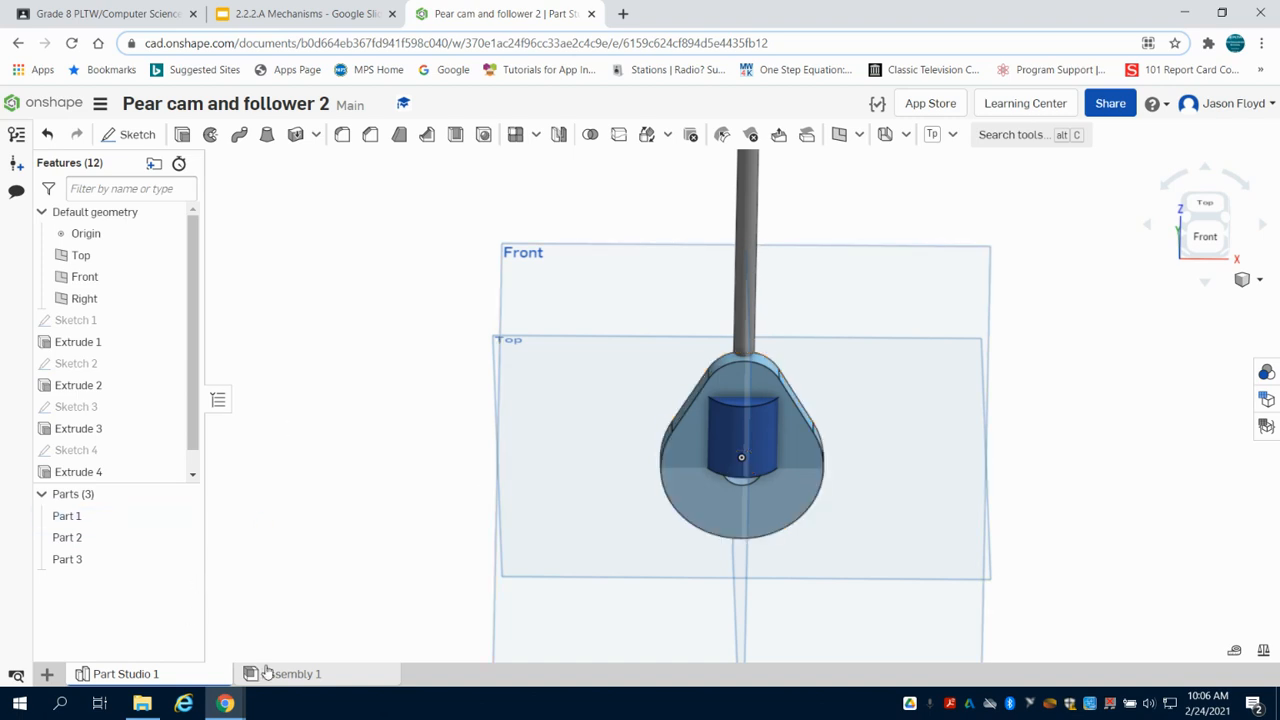
In Assembly 1, insert the bearing part from the Gear Ratio document under My Onshape
{"action": "left_click", "coordinate": [290, 672]}
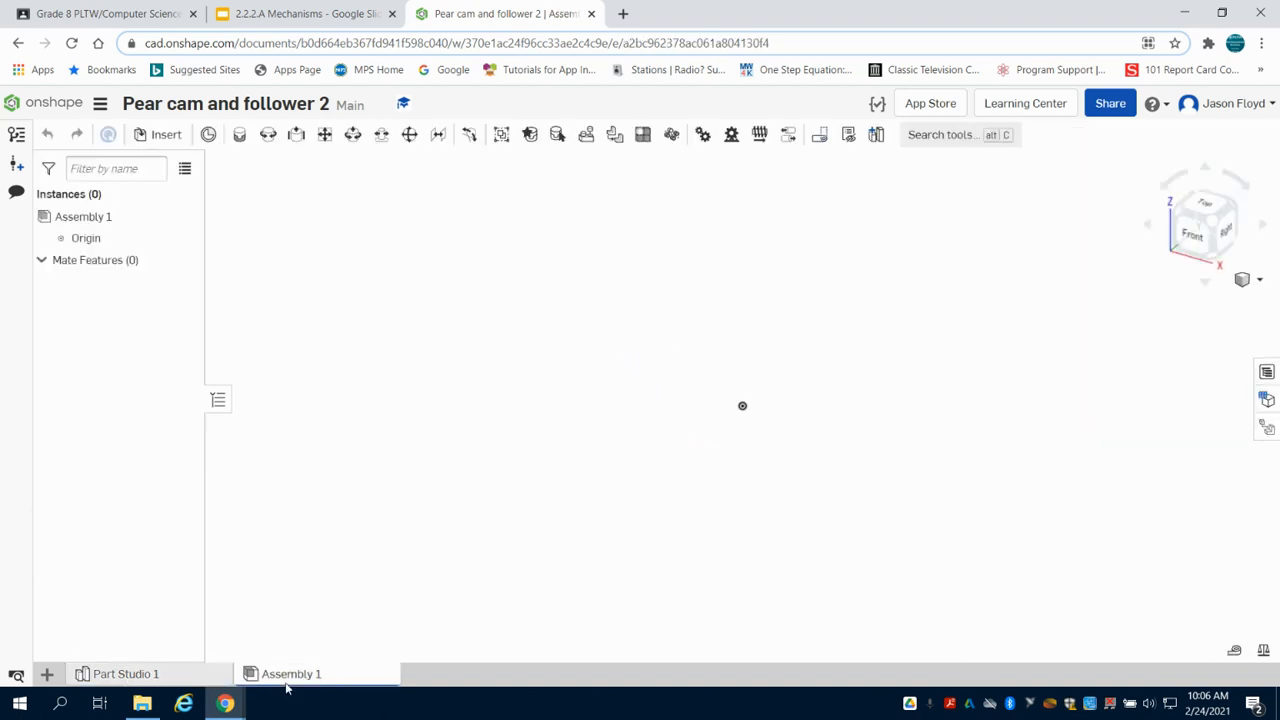
{"action": "mouse_move", "coordinate": [196, 356]}
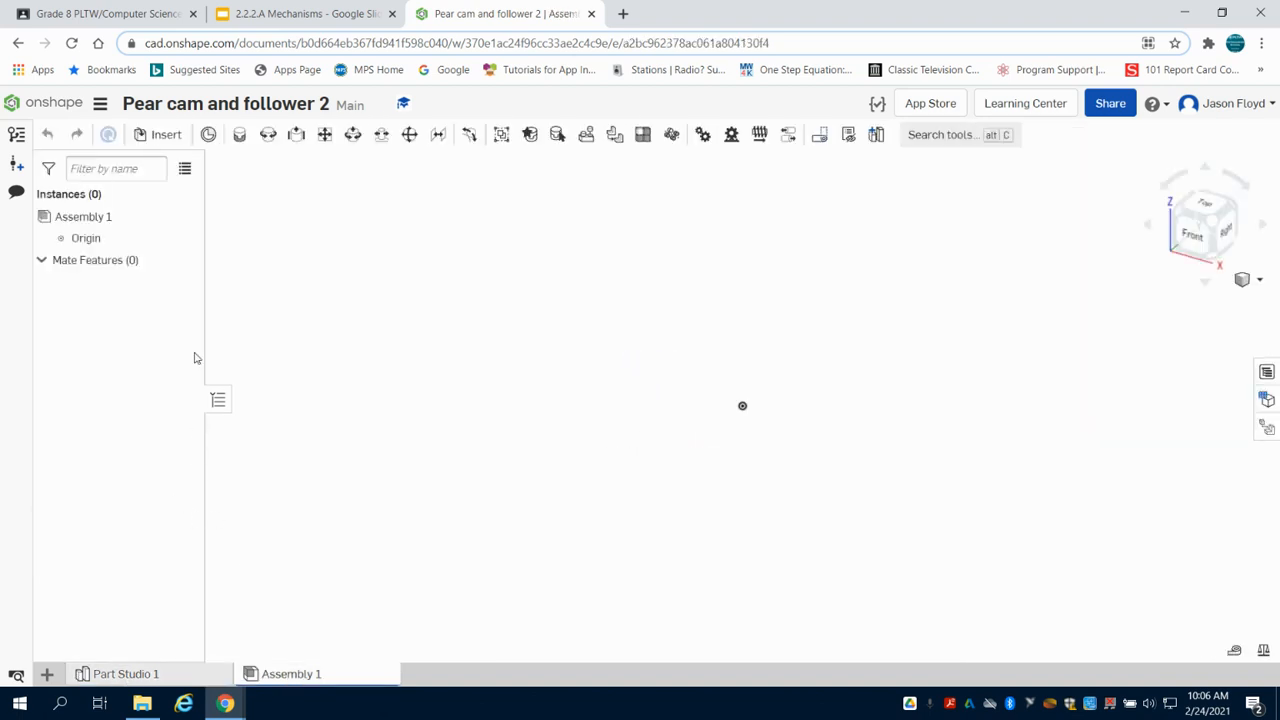
{"action": "left_click", "coordinate": [156, 134]}
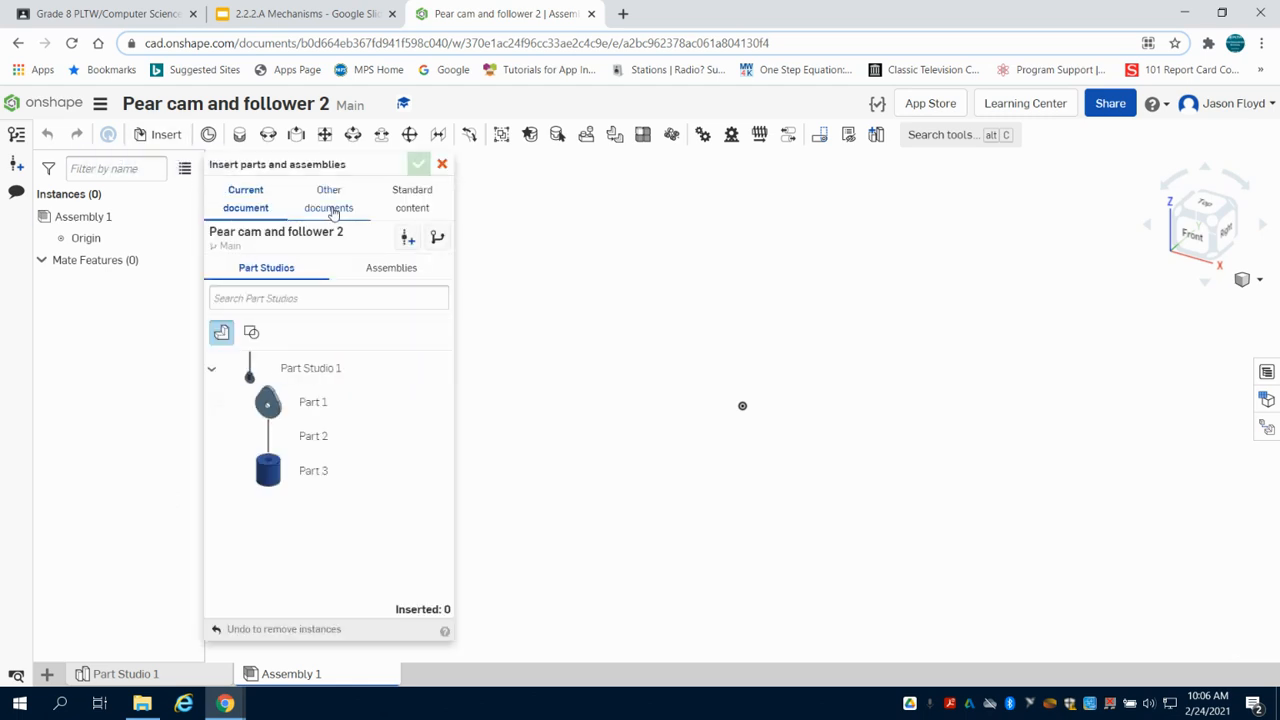
{"action": "left_click", "coordinate": [328, 198]}
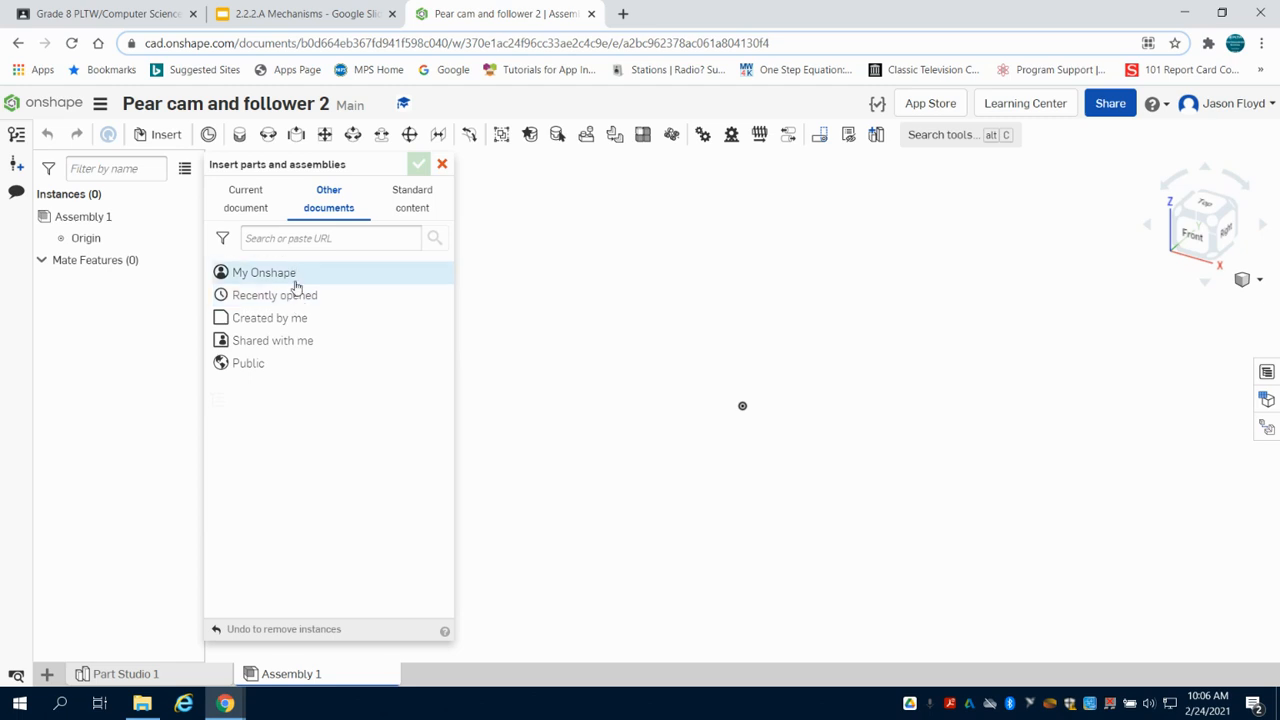
{"action": "left_click", "coordinate": [264, 272]}
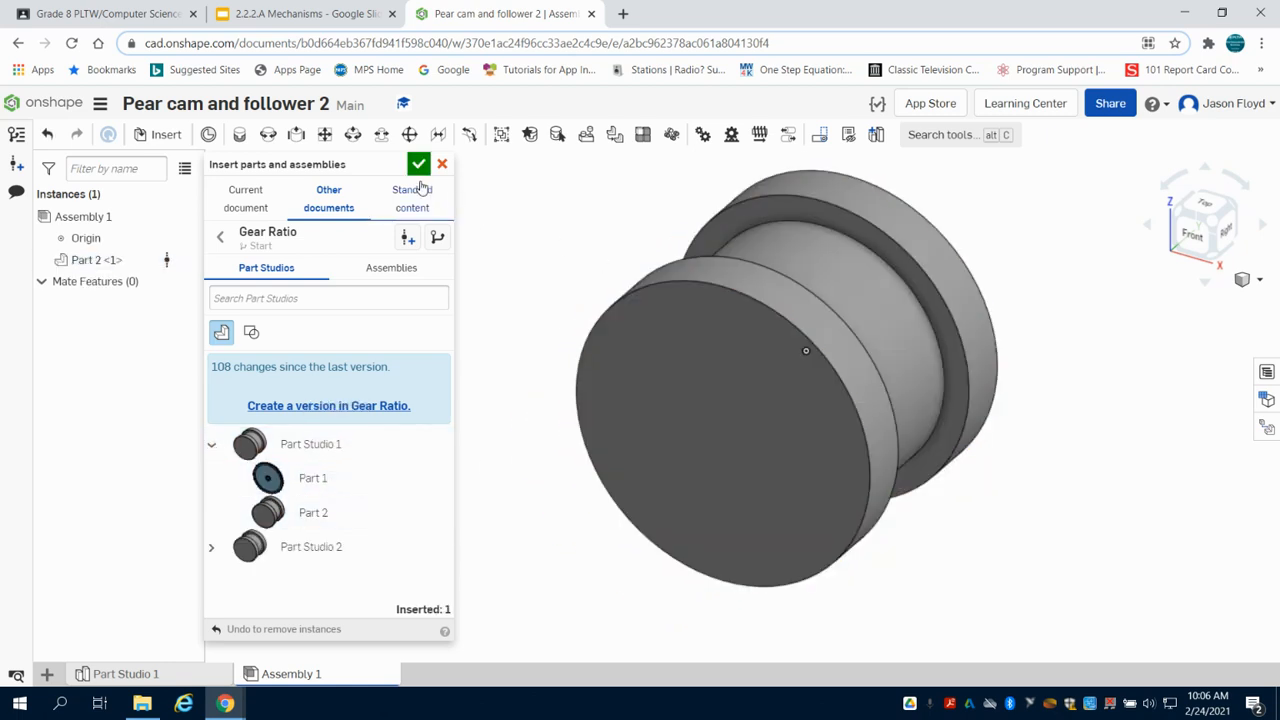
{"action": "right_click", "coordinate": [806, 350]}
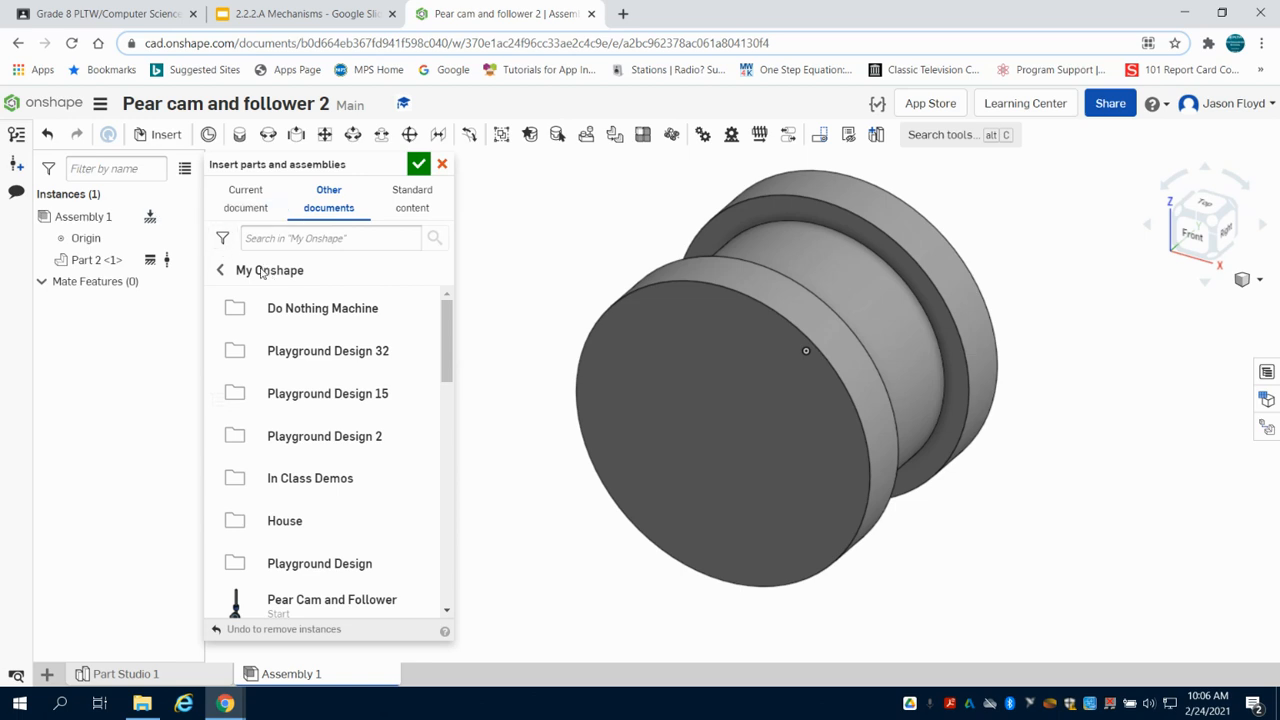
Insert Part 1, Part 2 and Part 3 from the current document into the assembly
{"action": "left_click", "coordinate": [244, 198]}
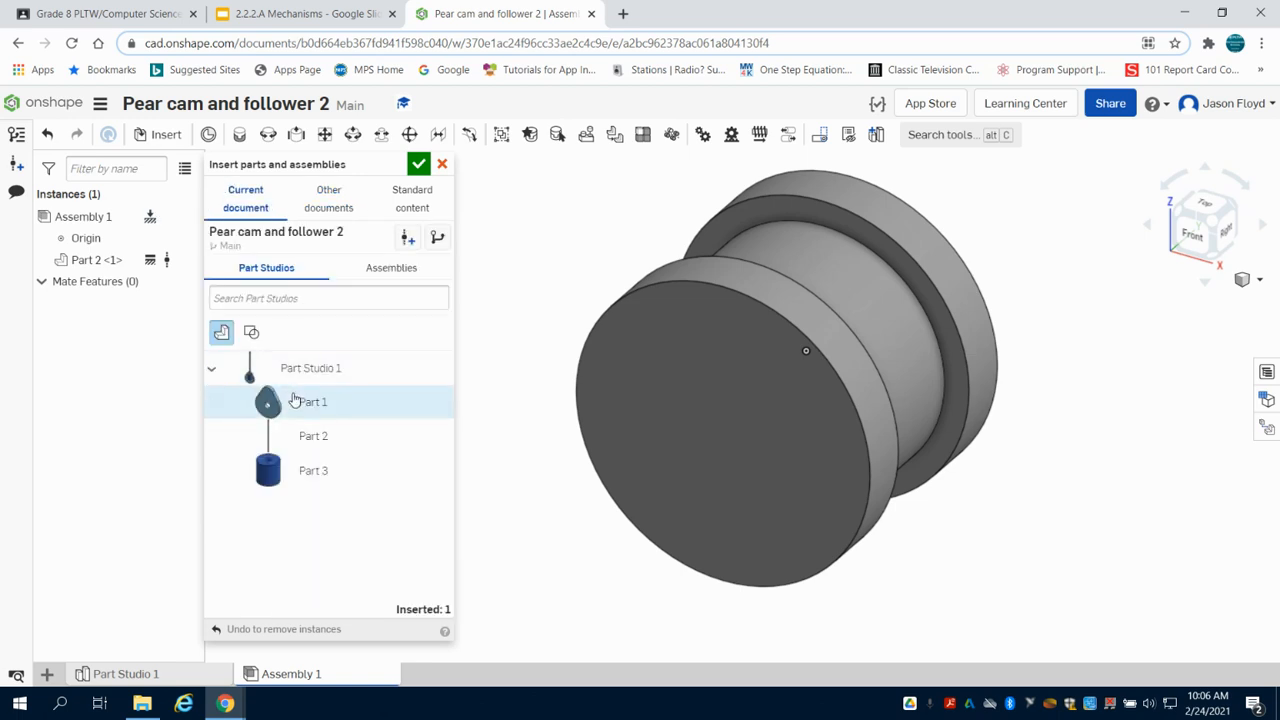
{"action": "left_click", "coordinate": [312, 402]}
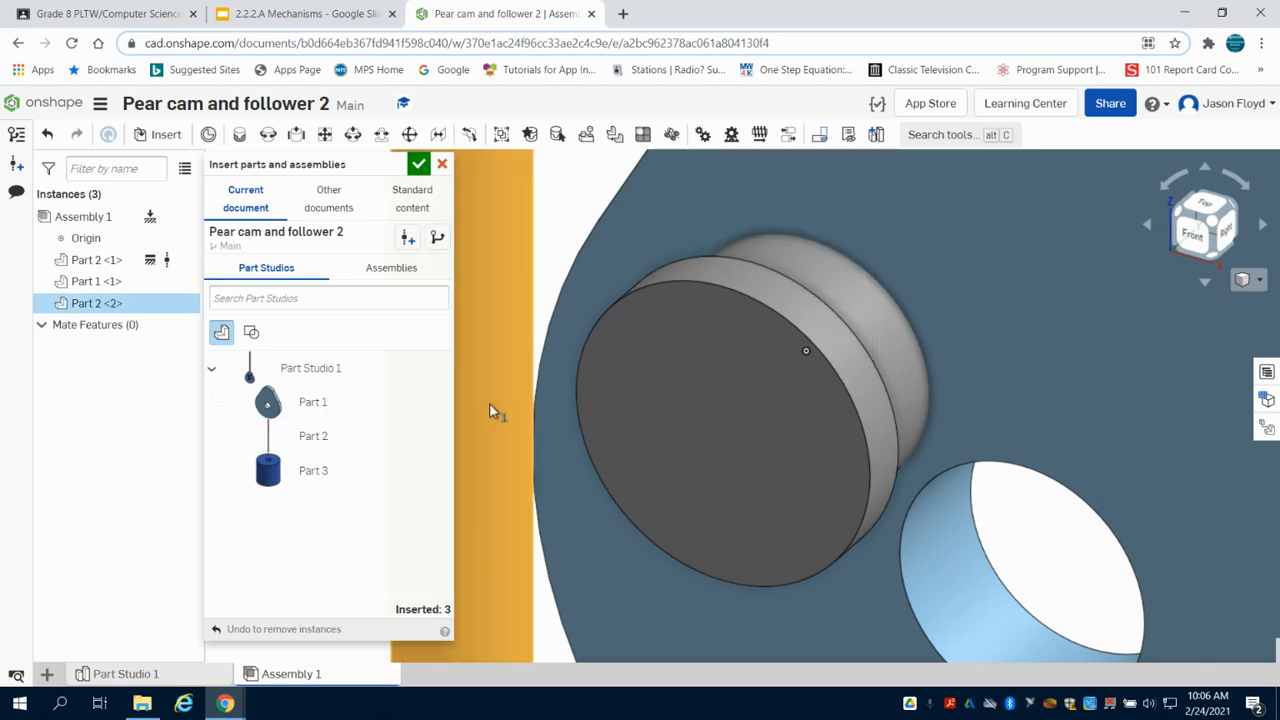
{"action": "left_click", "coordinate": [312, 472]}
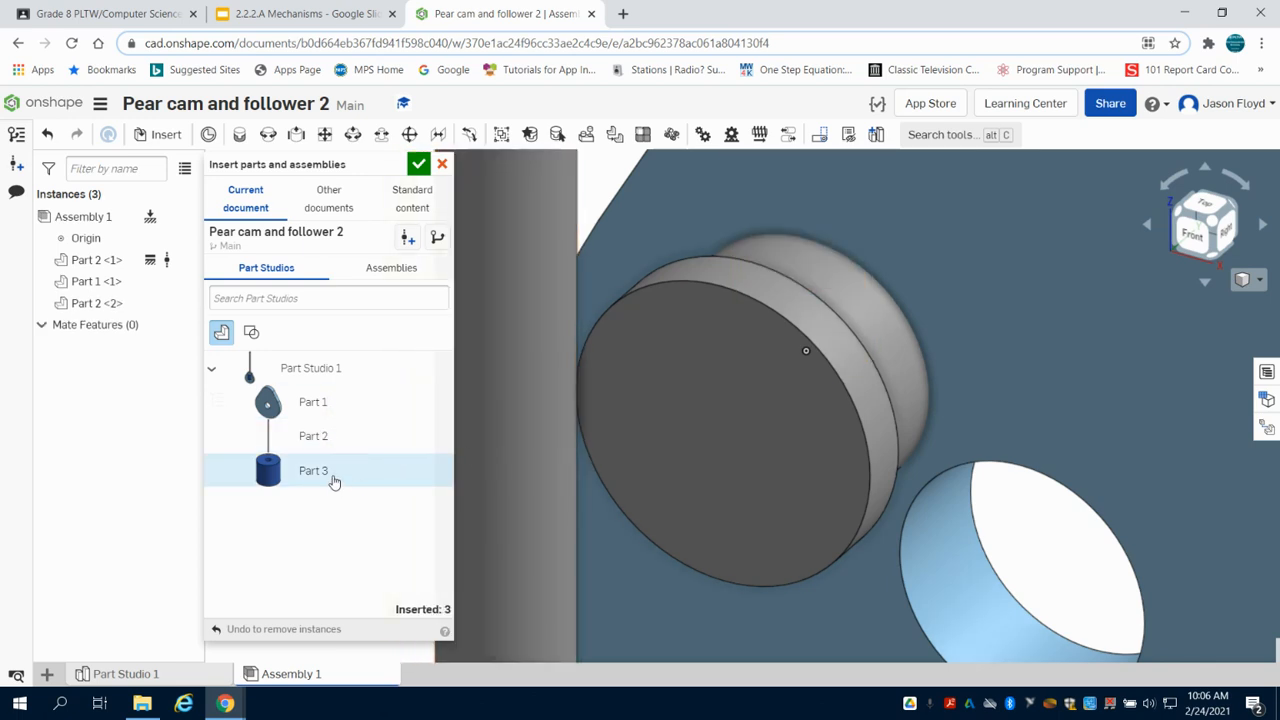
{"action": "left_click", "coordinate": [312, 470]}
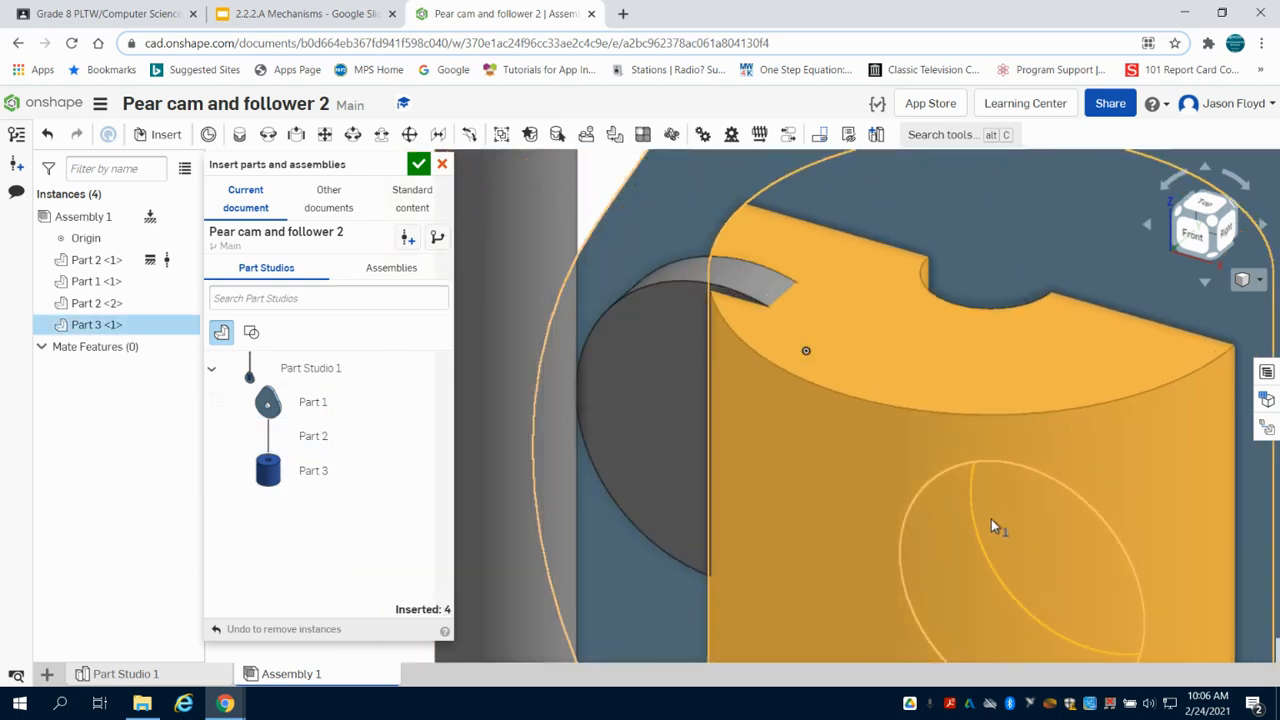
{"action": "left_click", "coordinate": [418, 164]}
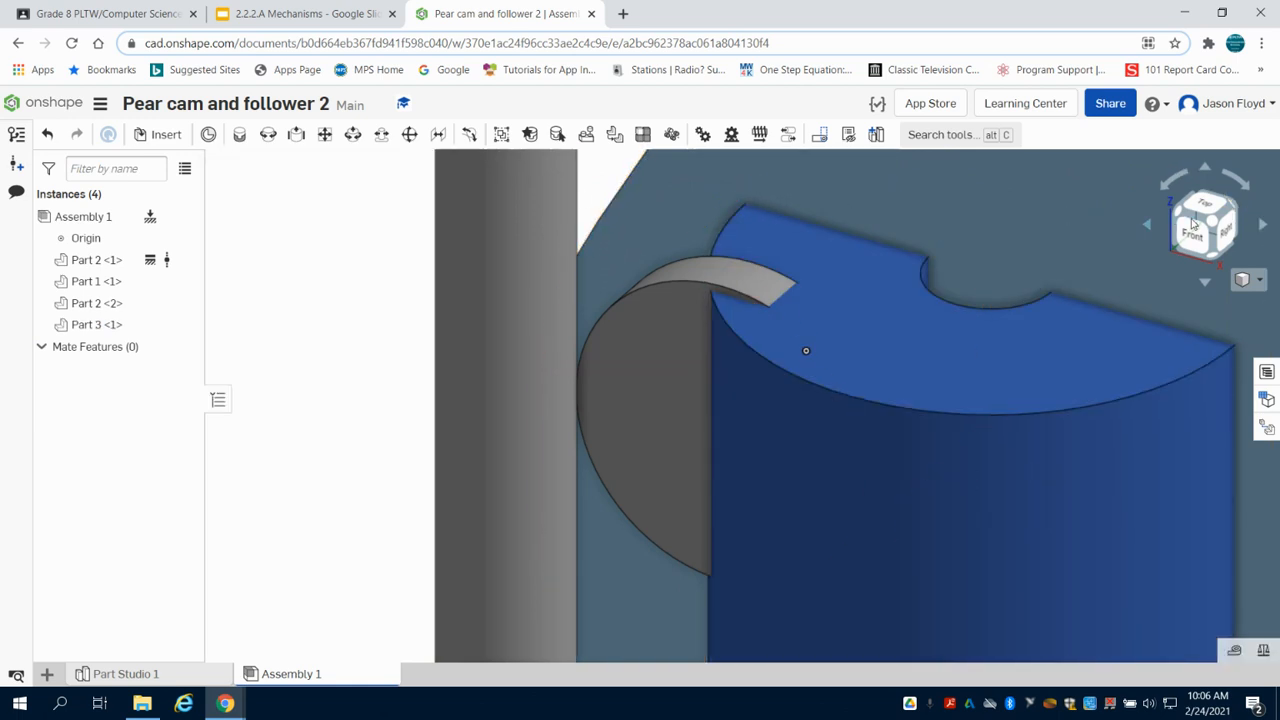